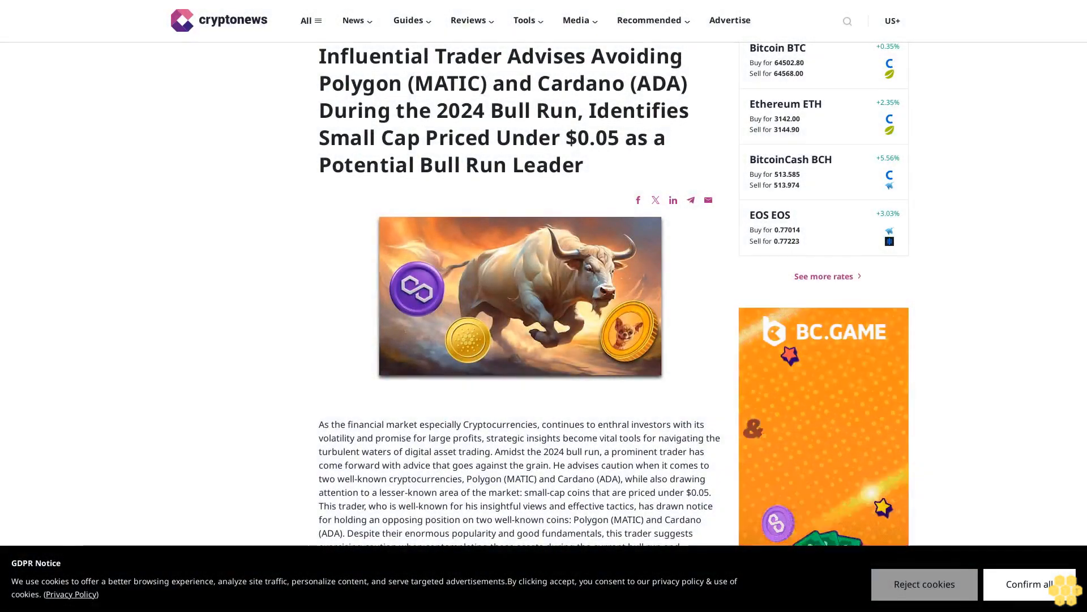
pyautogui.scroll(-3)
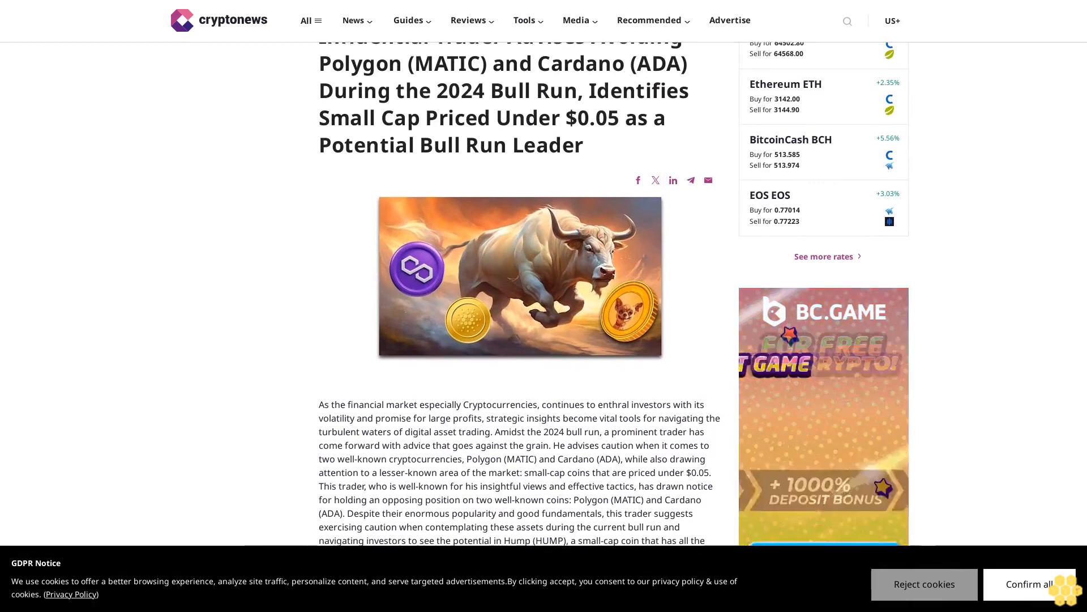
pyautogui.scroll(-3)
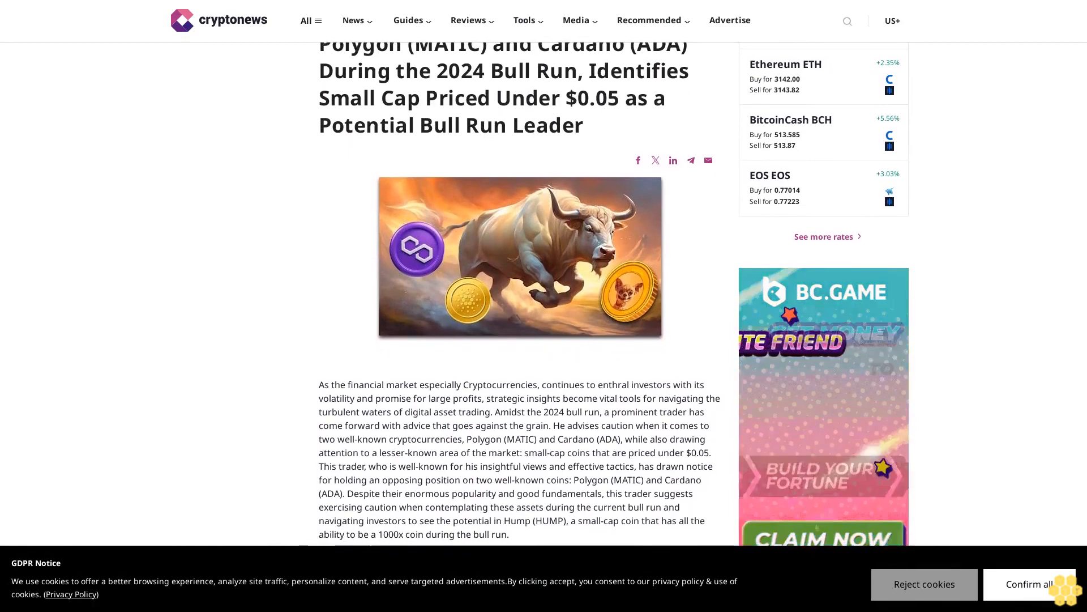
pyautogui.scroll(-3)
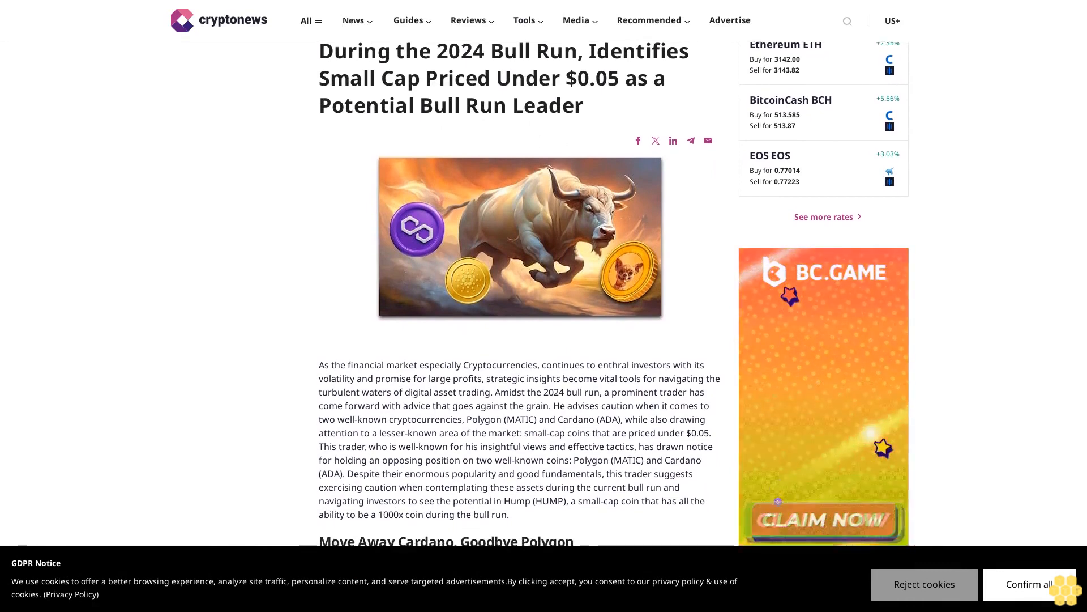
pyautogui.scroll(-3)
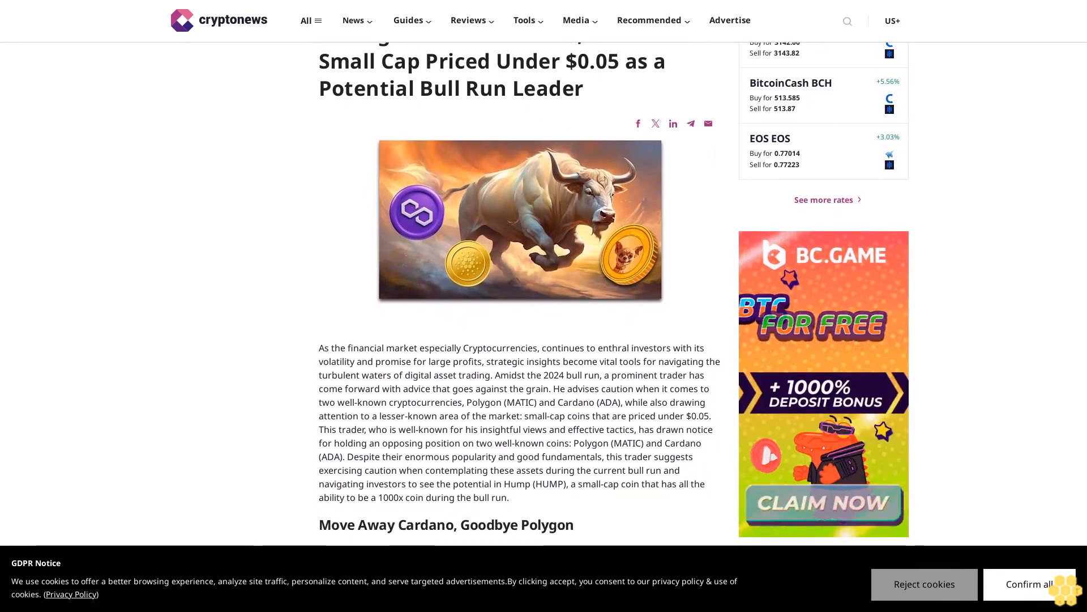
pyautogui.scroll(-3)
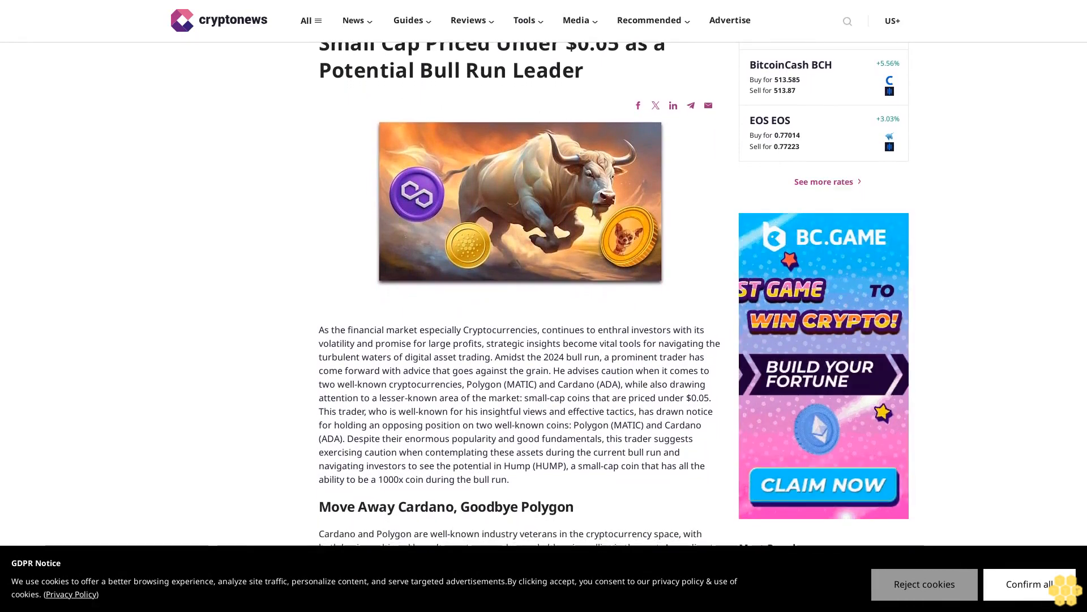
pyautogui.scroll(-3)
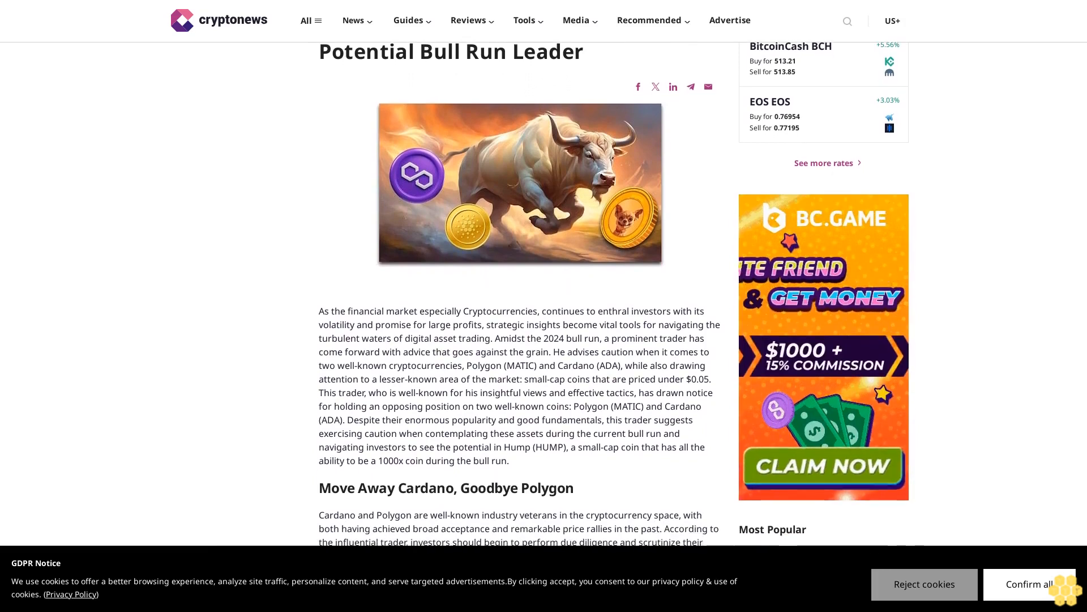
pyautogui.scroll(-3)
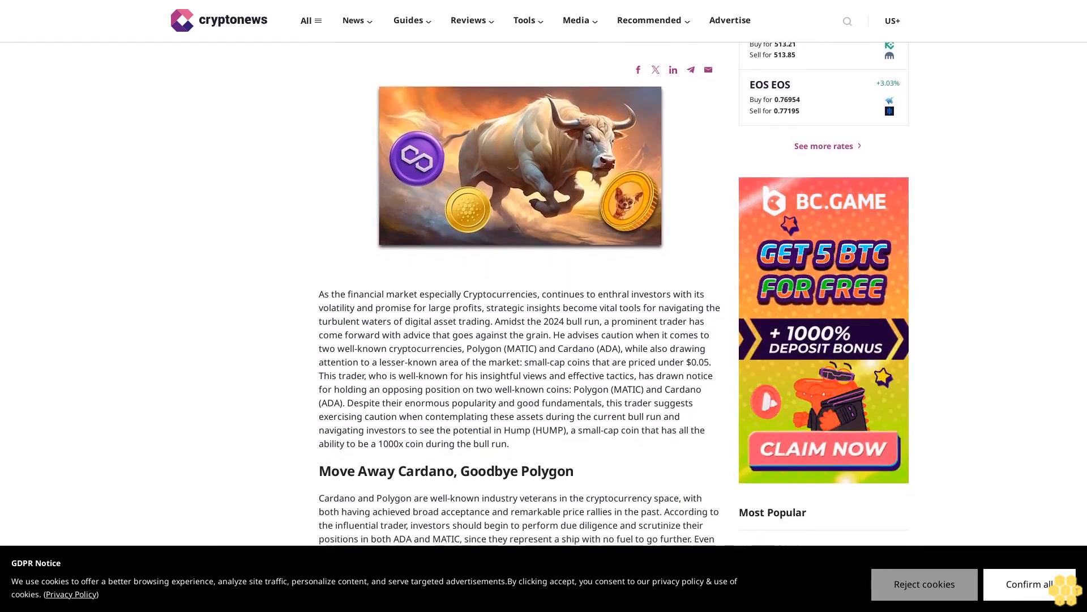
pyautogui.scroll(-3)
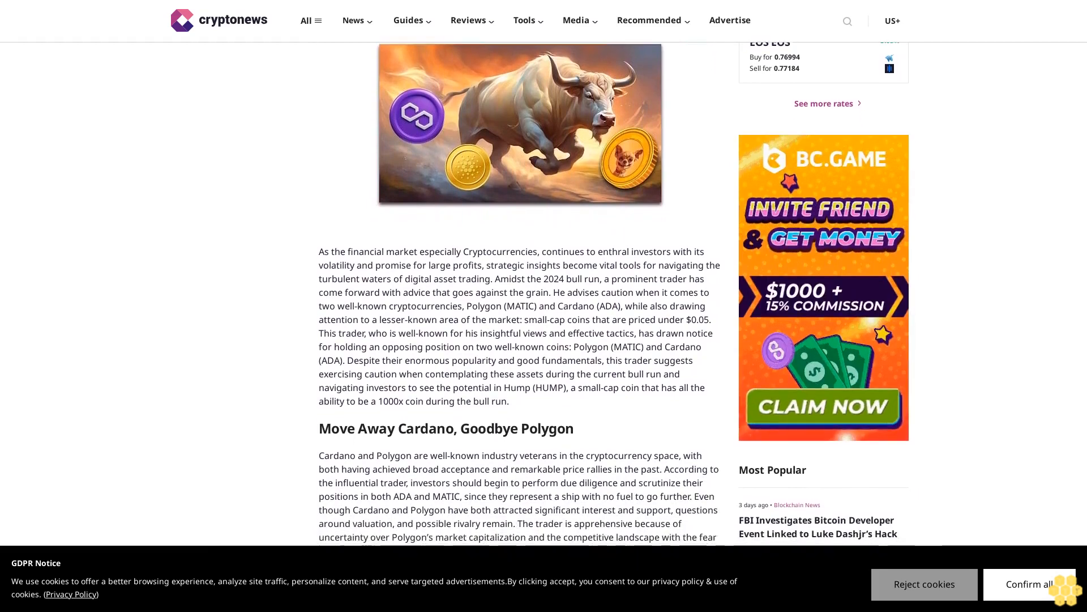
pyautogui.scroll(-3)
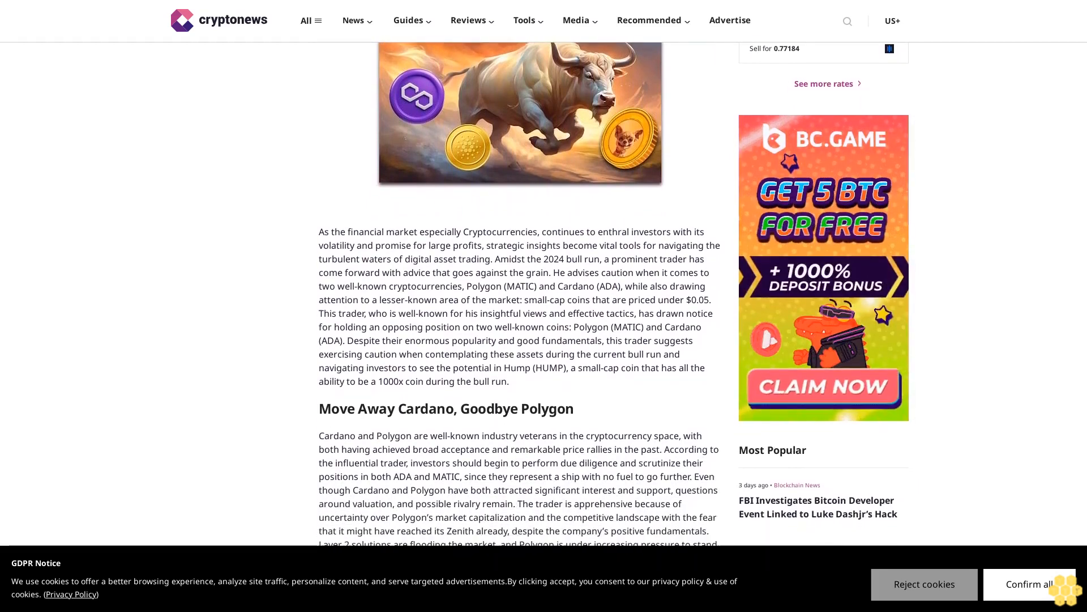
pyautogui.scroll(-3)
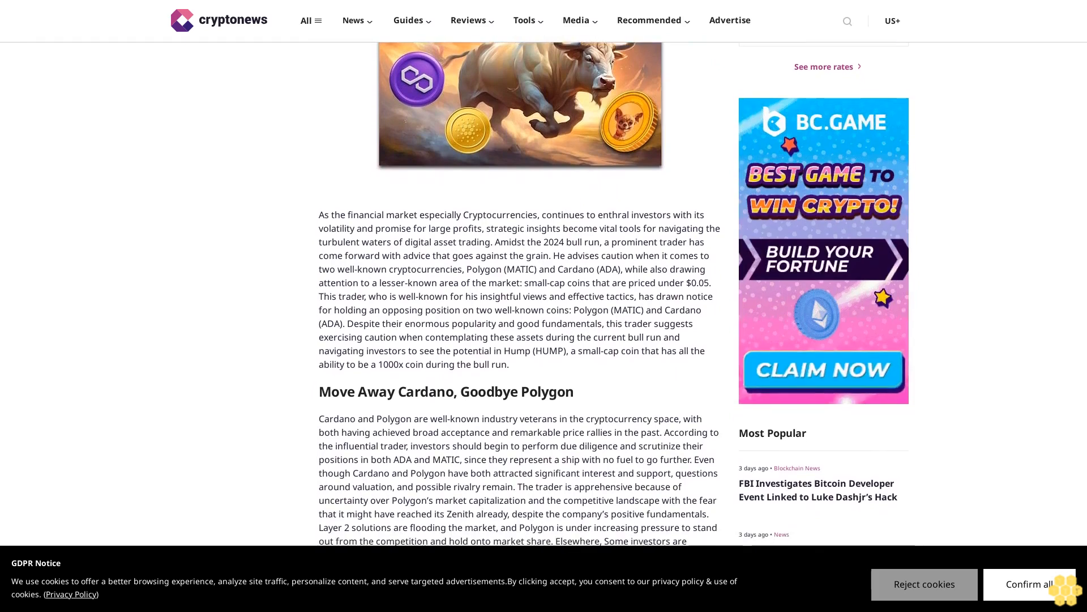
pyautogui.scroll(-3)
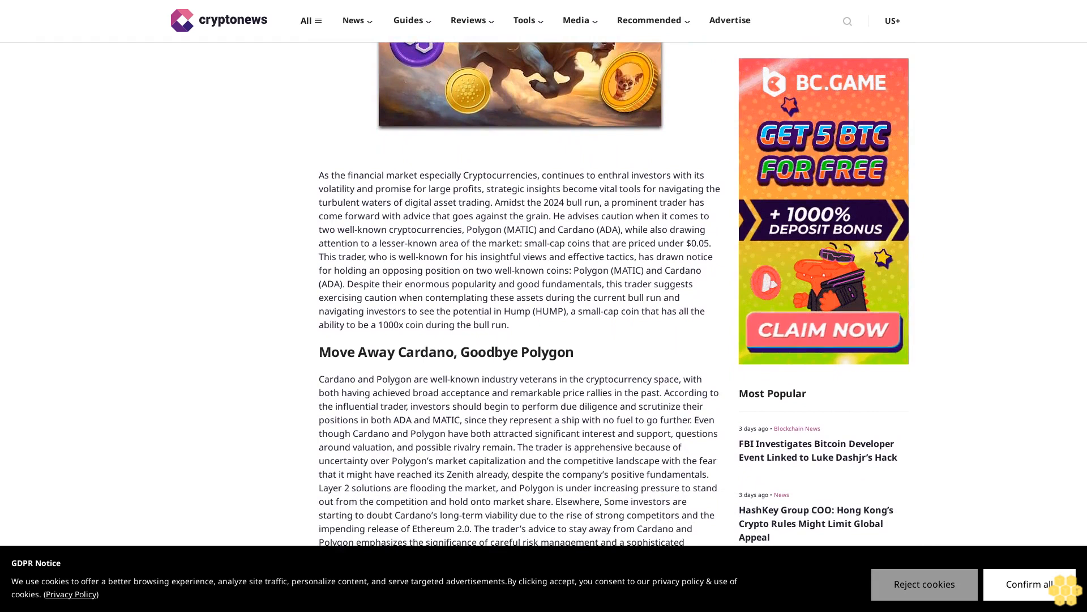
pyautogui.scroll(-3)
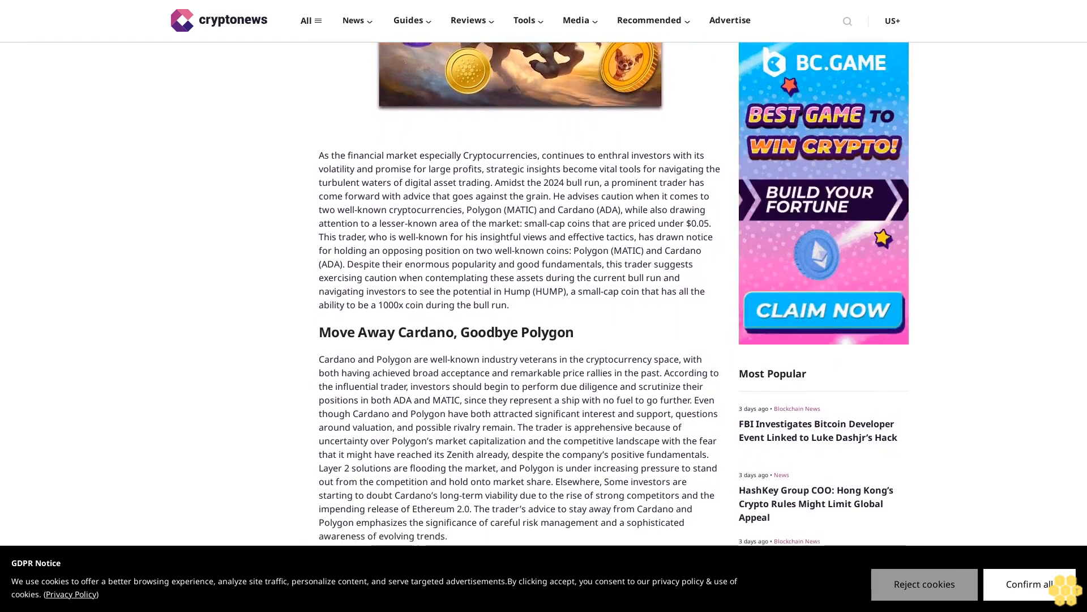
pyautogui.scroll(-3)
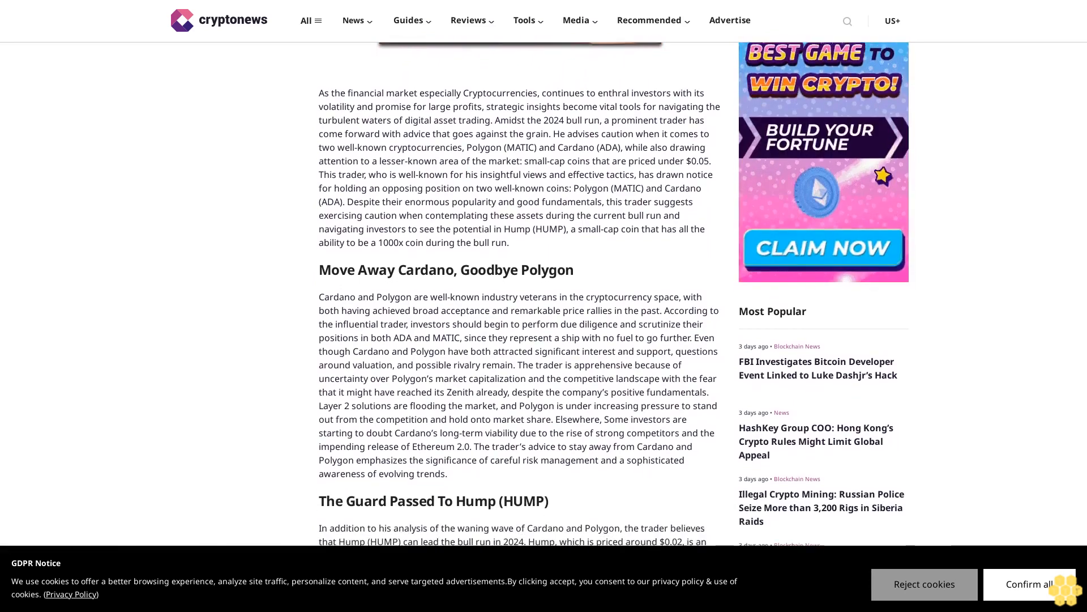
pyautogui.scroll(-3)
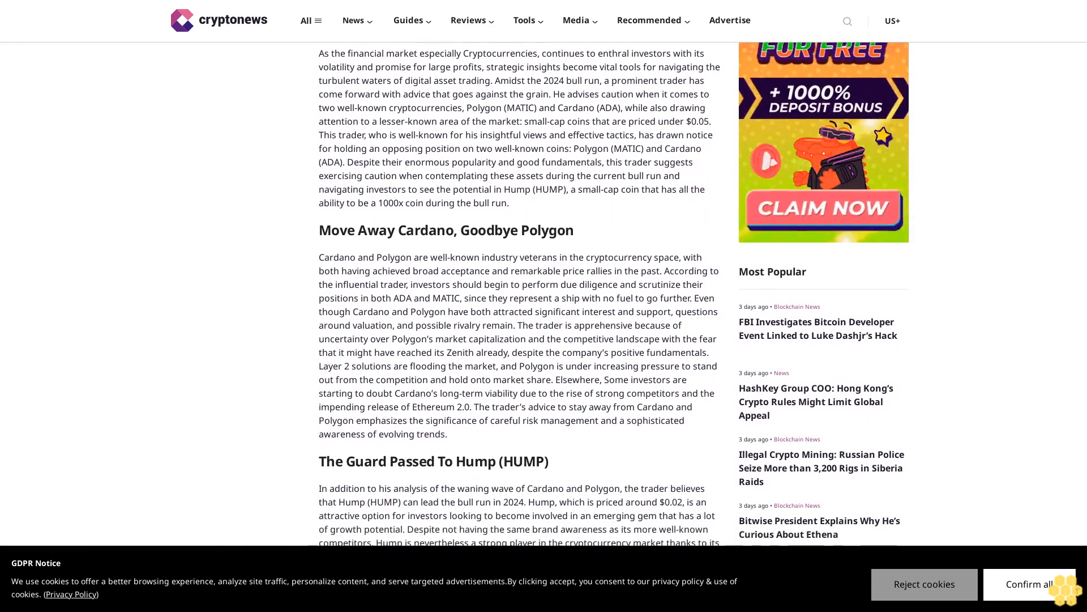
pyautogui.scroll(-3)
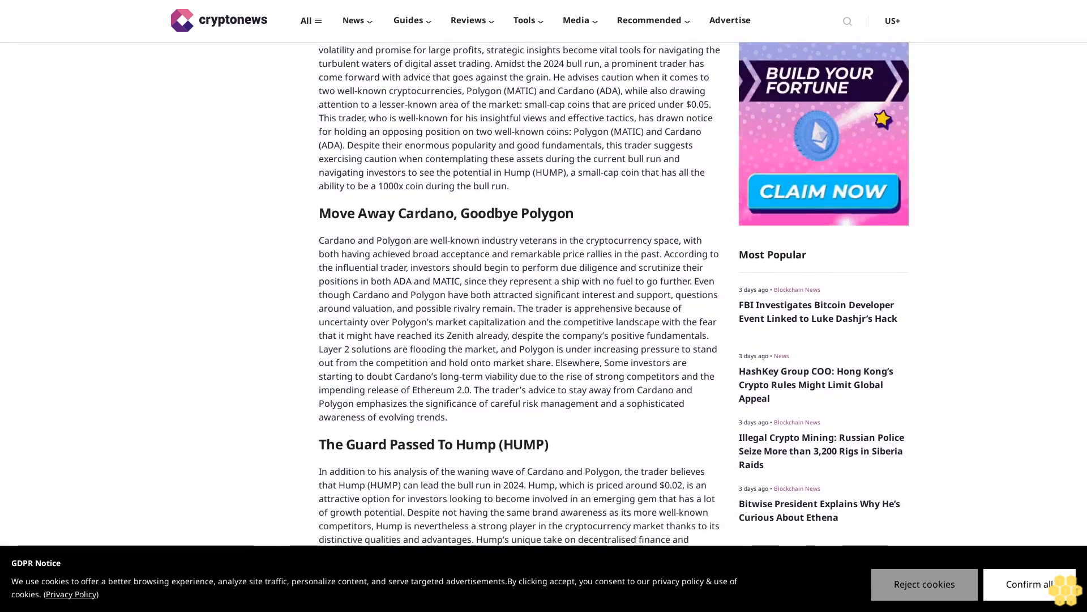
pyautogui.scroll(-3)
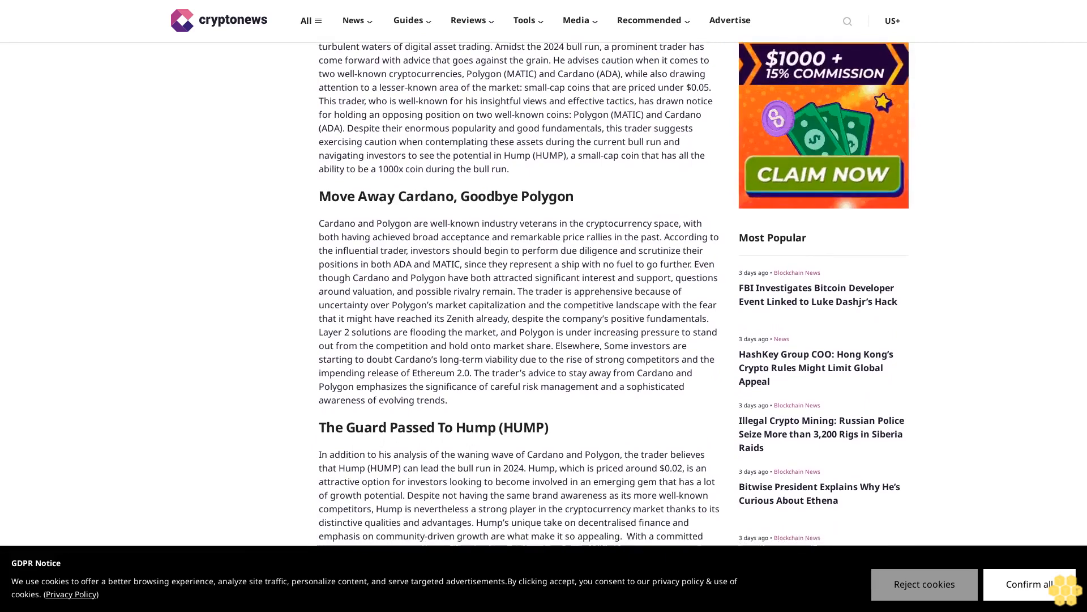
pyautogui.scroll(-3)
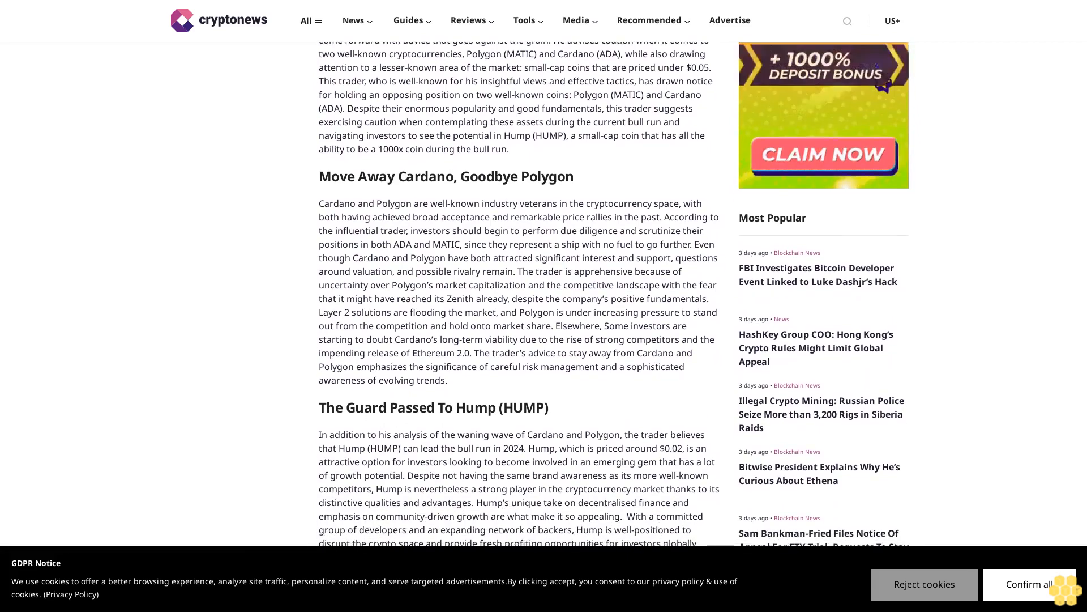
pyautogui.scroll(-3)
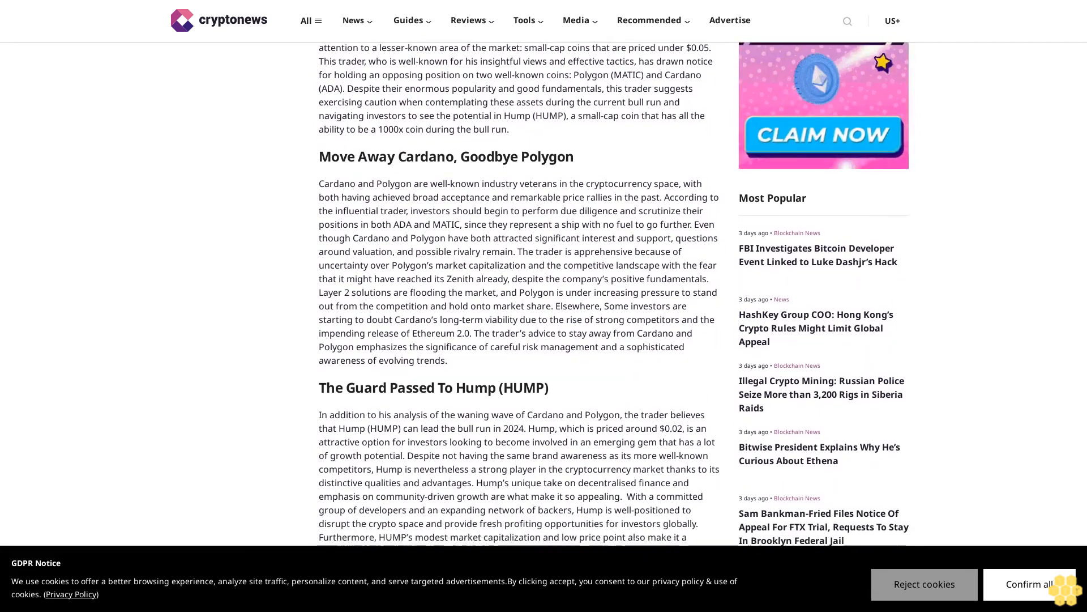
pyautogui.scroll(-3)
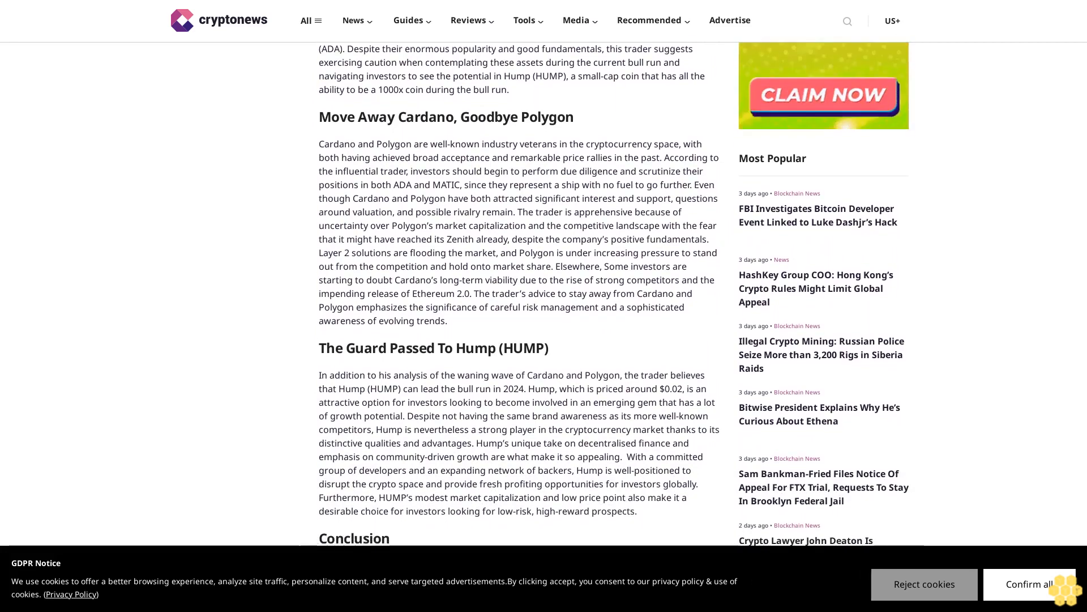
pyautogui.scroll(-3)
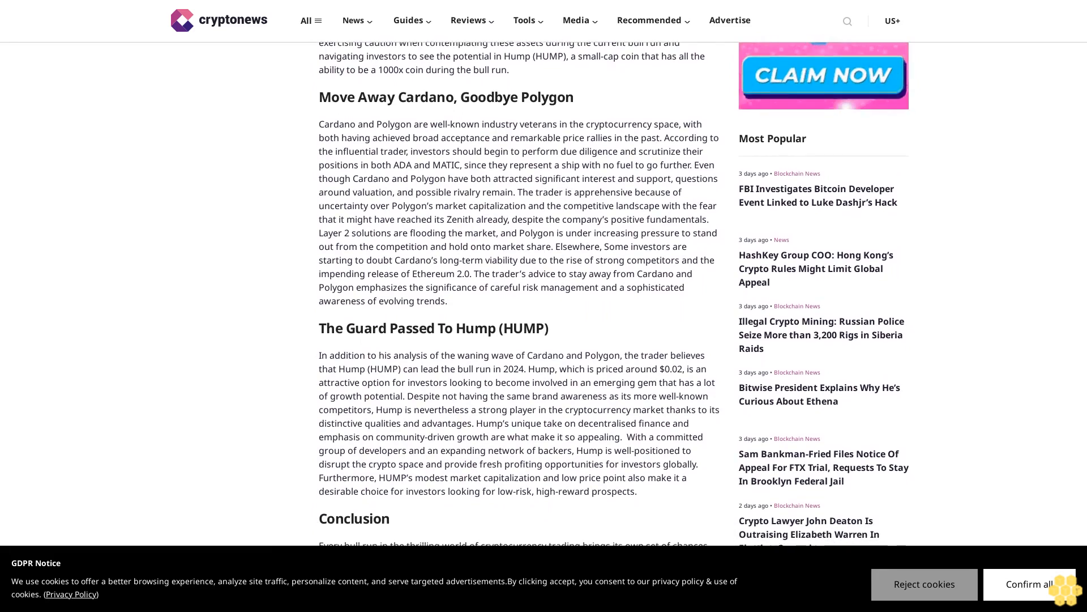
pyautogui.scroll(-3)
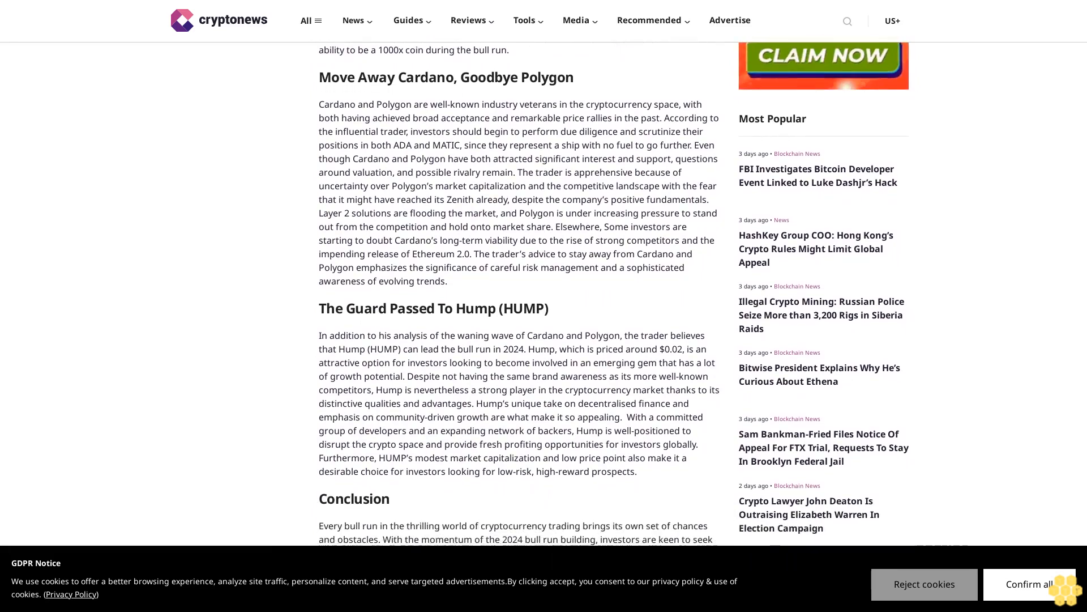
pyautogui.scroll(-3)
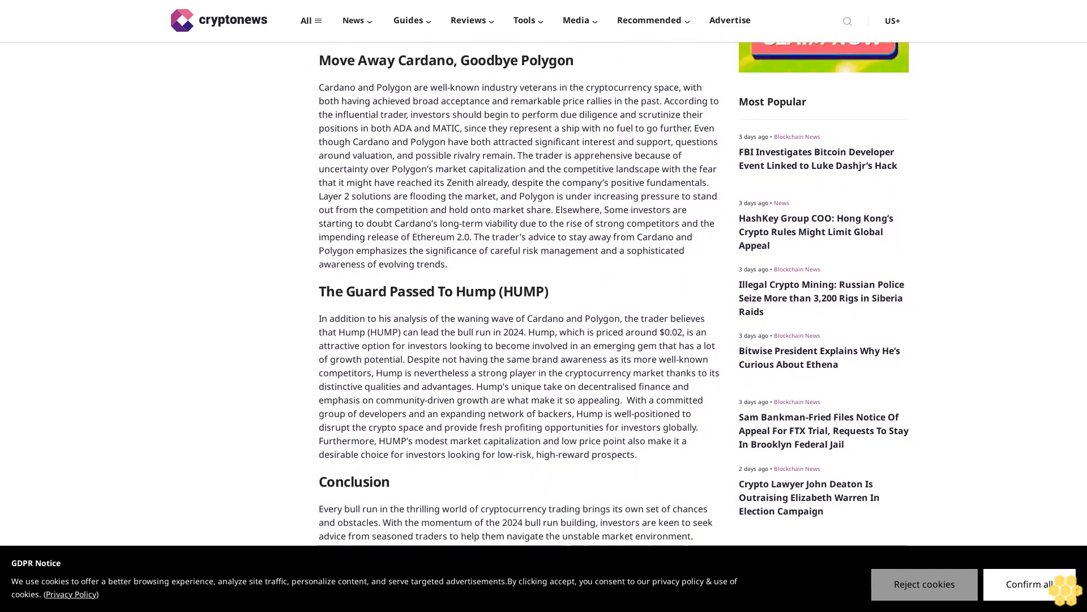
pyautogui.scroll(-3)
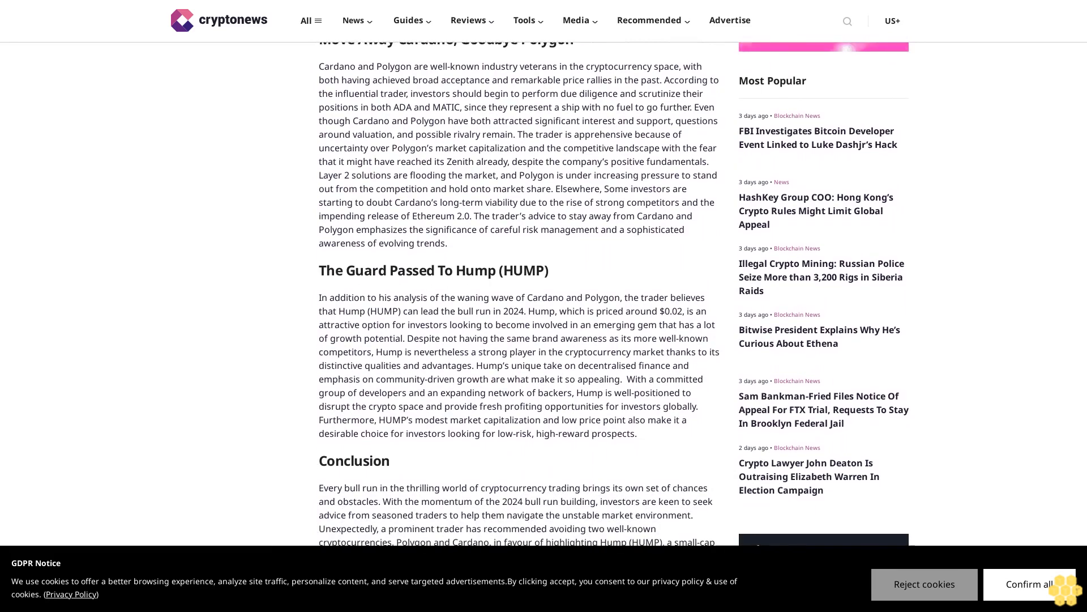
pyautogui.scroll(-3)
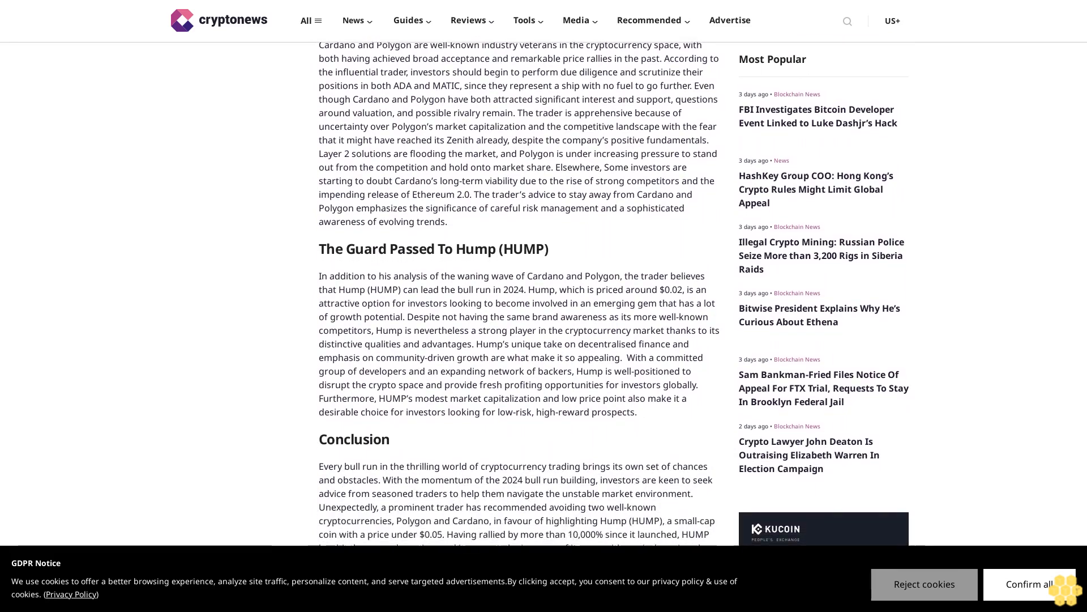
pyautogui.scroll(-3)
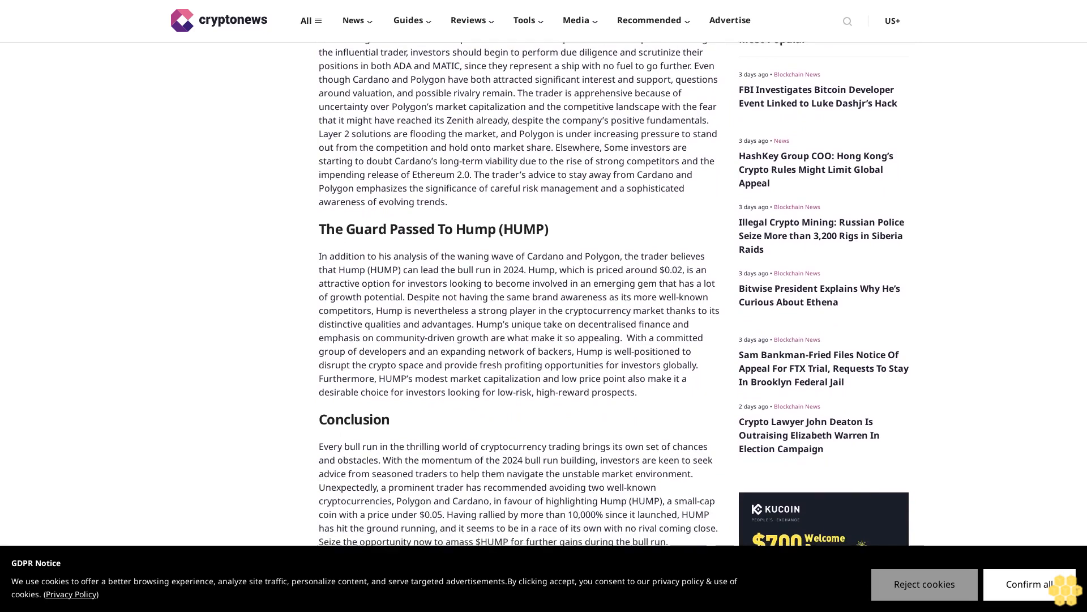
pyautogui.scroll(-3)
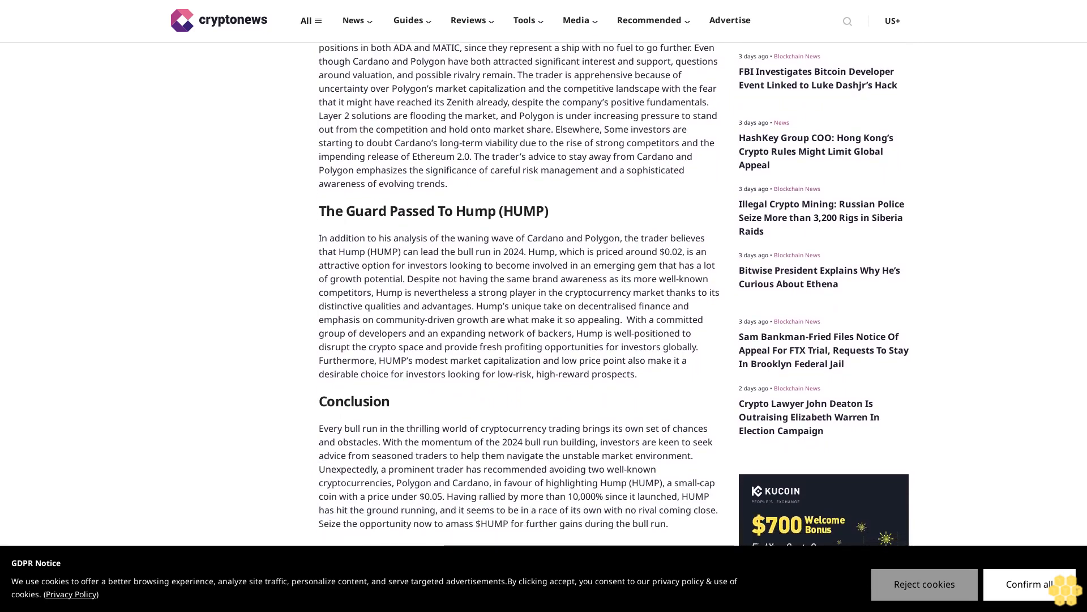
pyautogui.scroll(-3)
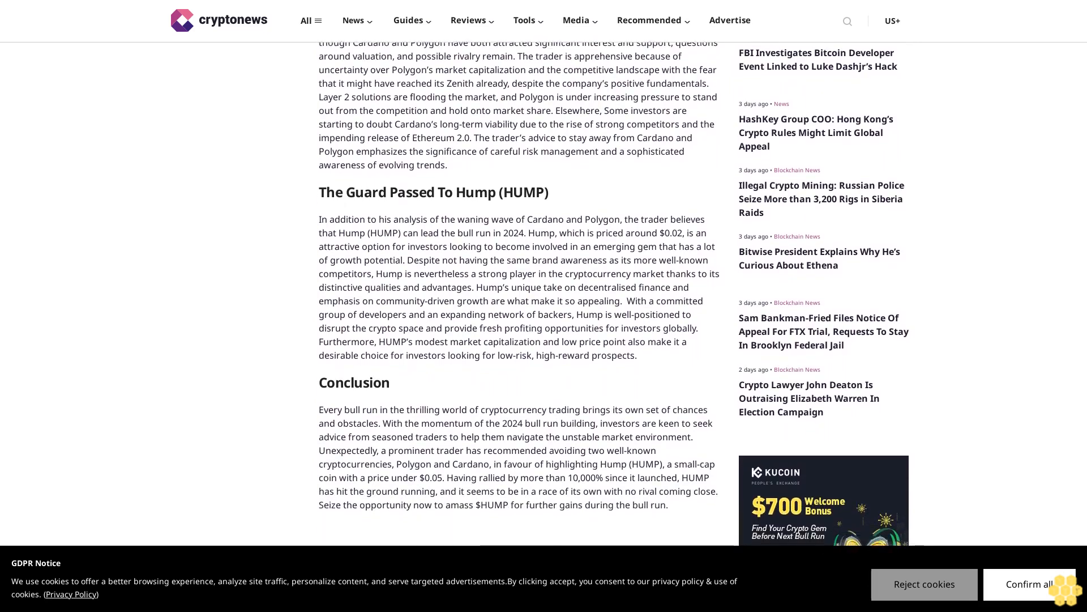
pyautogui.scroll(-3)
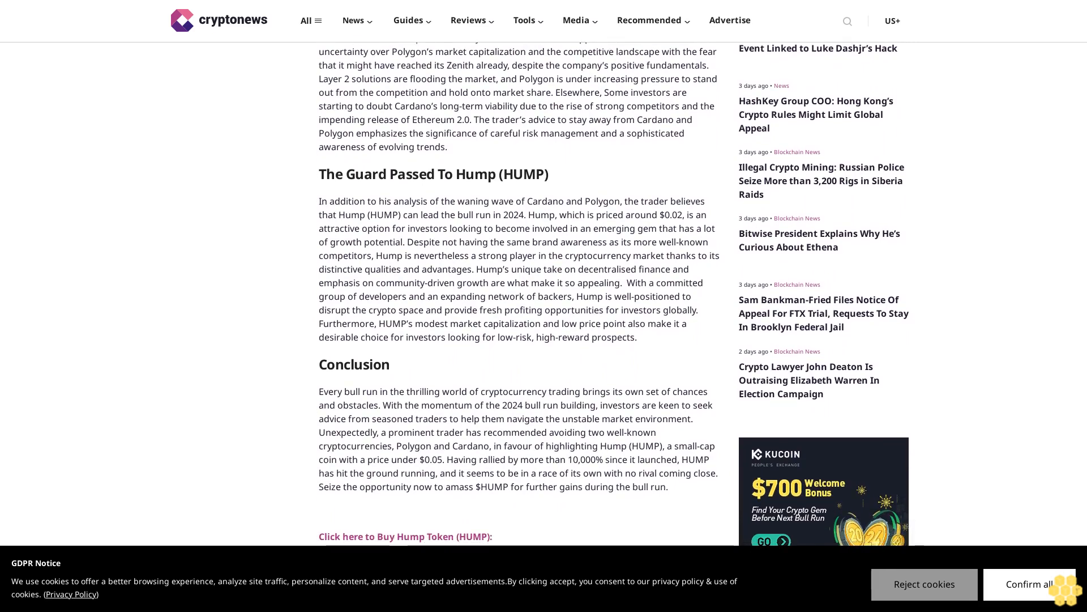
pyautogui.scroll(-3)
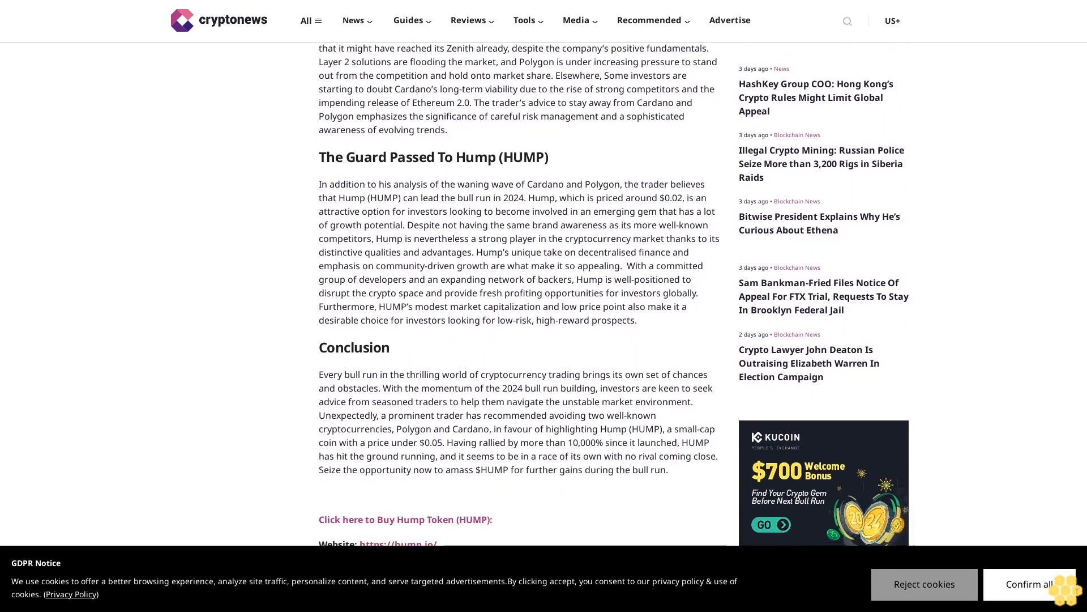
pyautogui.scroll(-3)
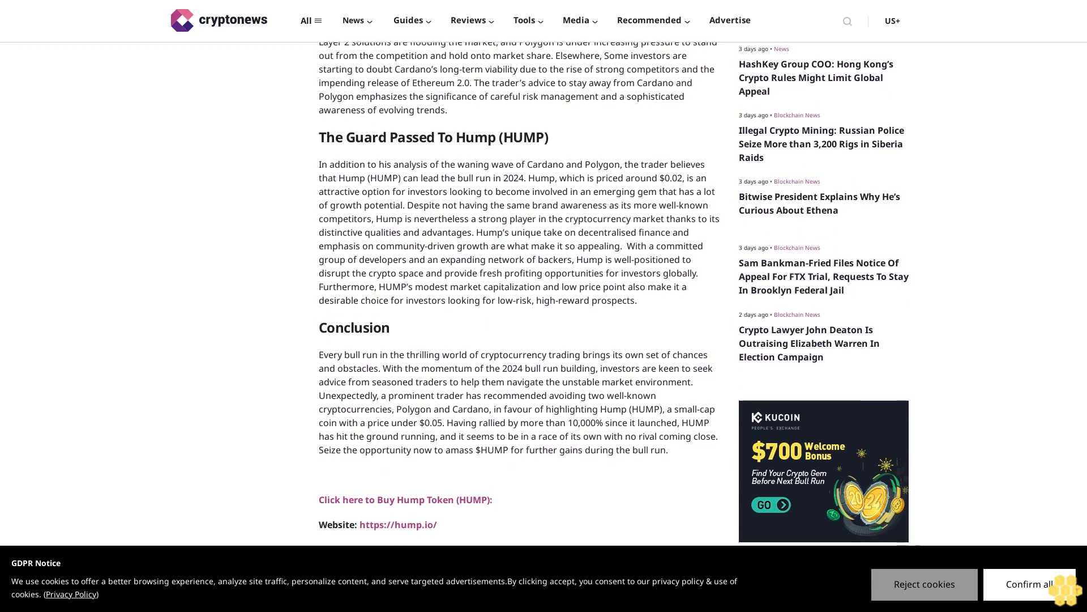
pyautogui.scroll(-3)
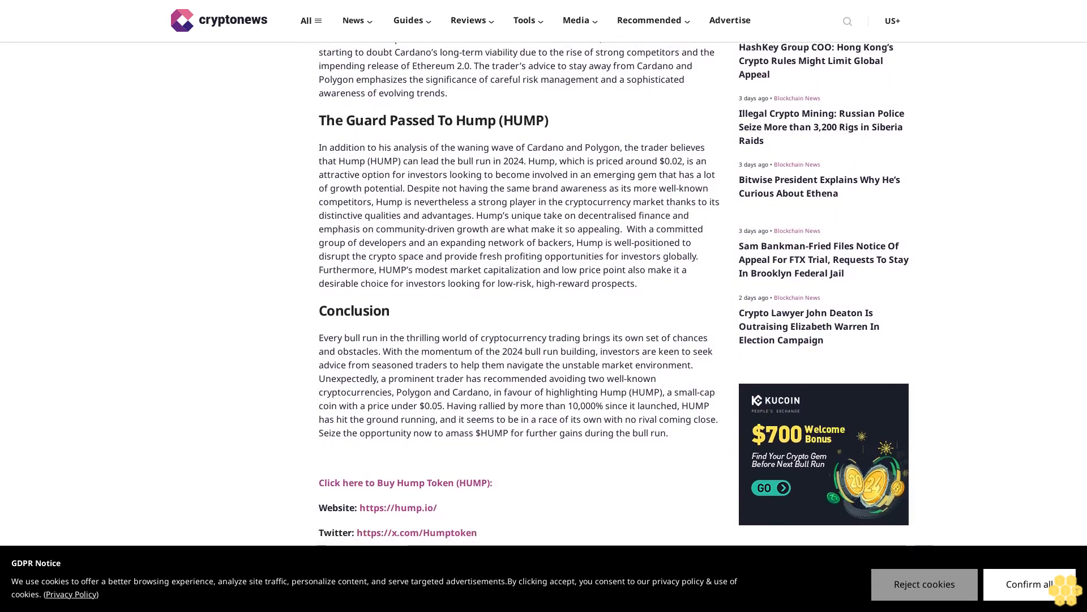
pyautogui.scroll(-3)
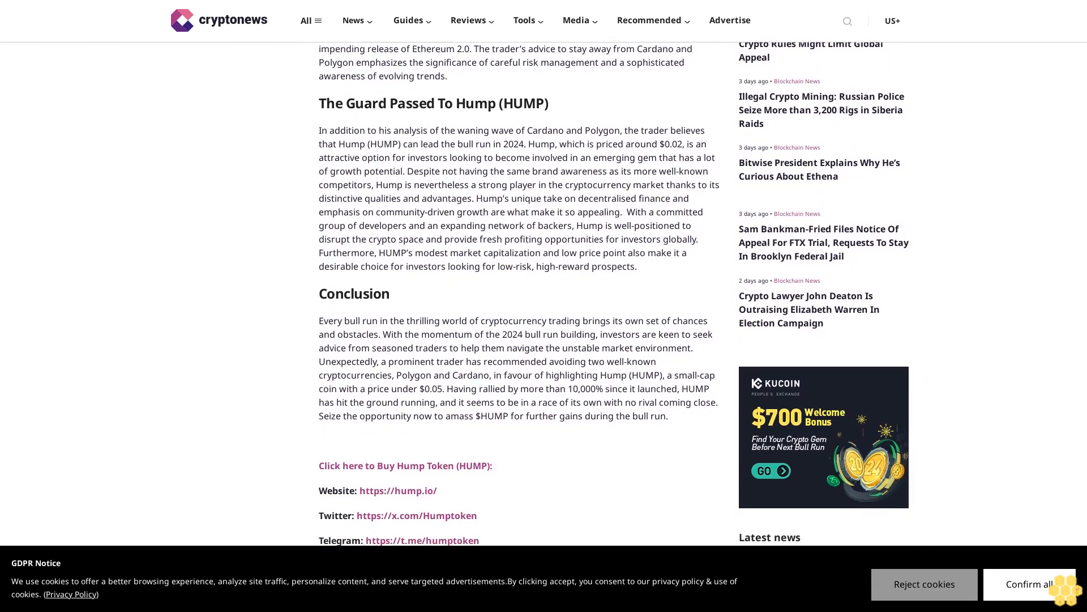
pyautogui.scroll(-3)
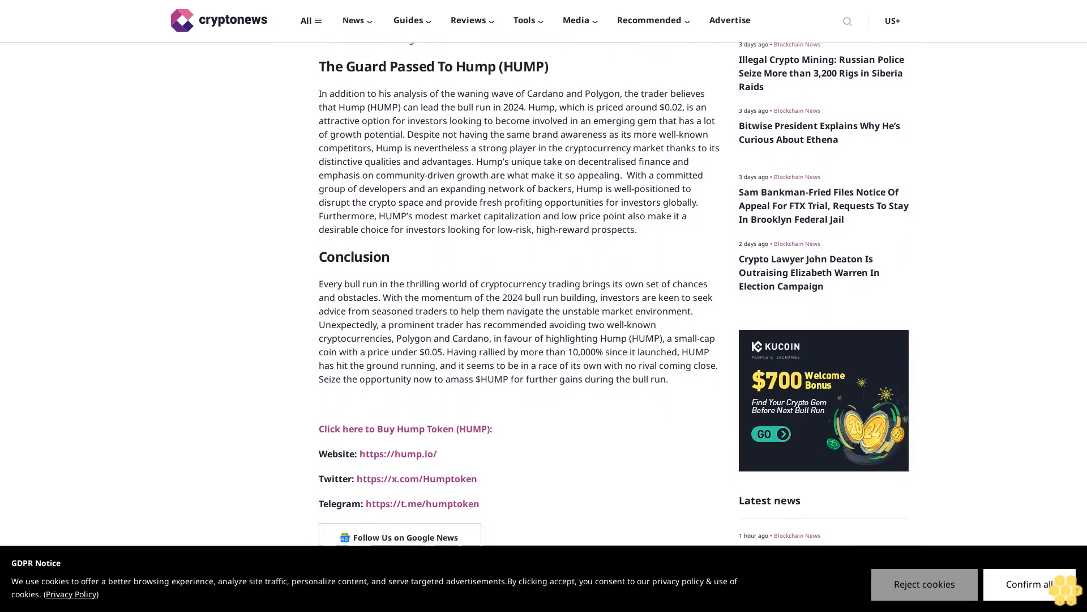
pyautogui.scroll(-3)
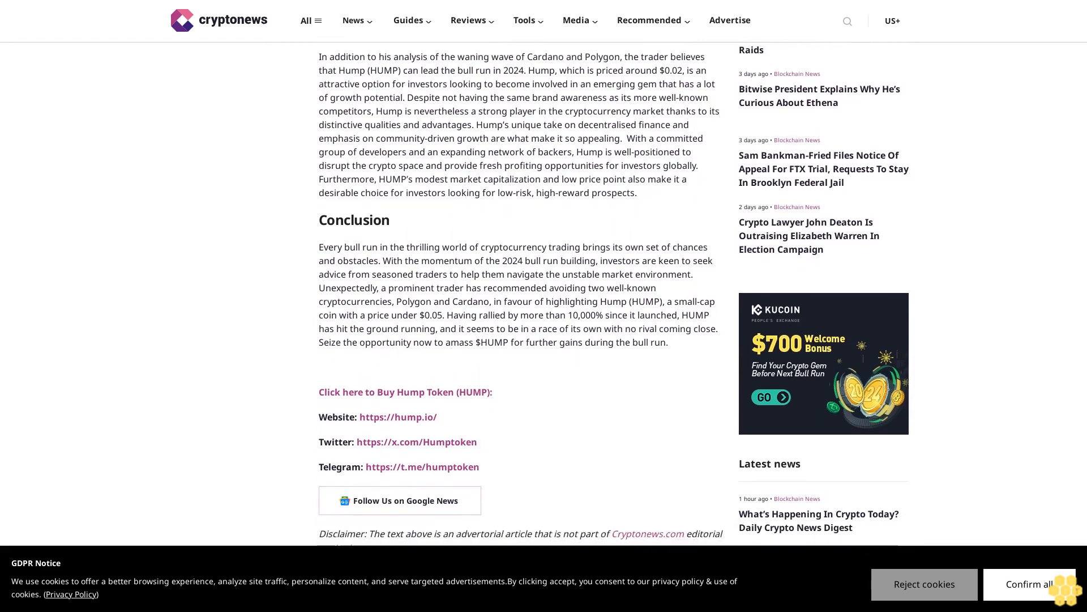
pyautogui.scroll(-3)
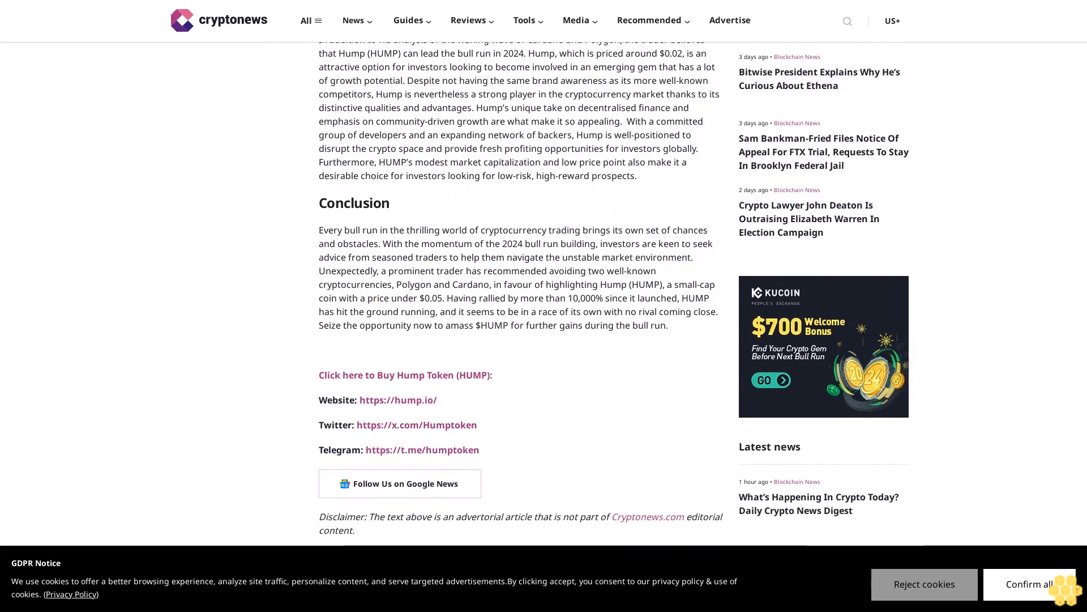